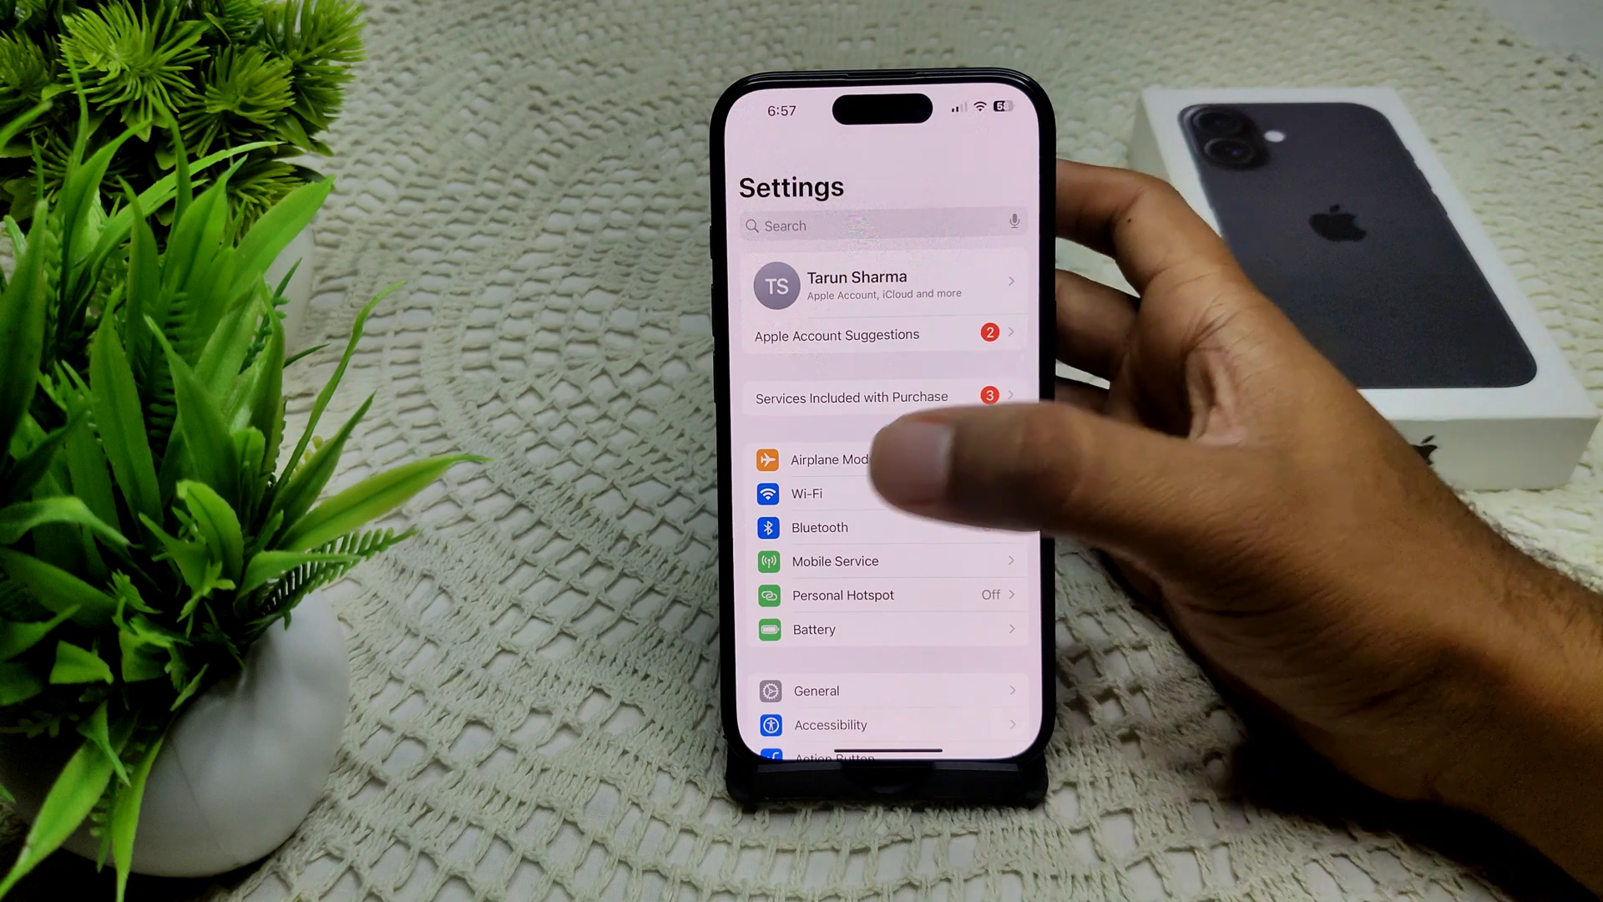
Scroll through Privacy & Security and search Settings for 'Mic' to reach the Microphone page
{"action": "scroll", "scroll_direction": "down", "scroll_amount": 3}
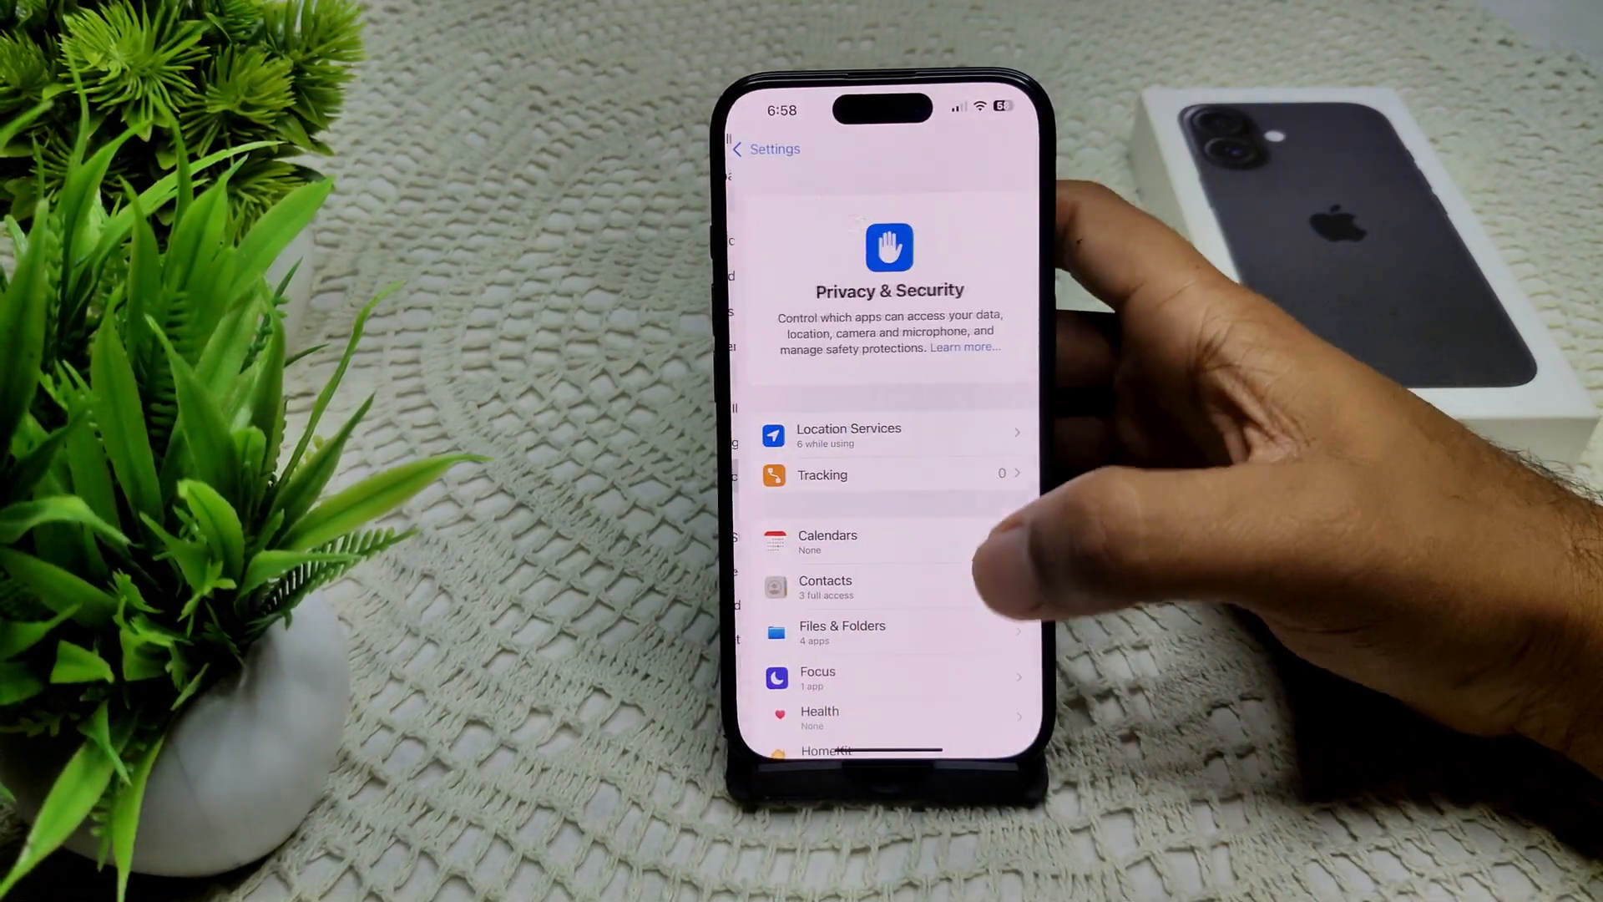
{"action": "scroll", "scroll_direction": "down", "scroll_amount": 3}
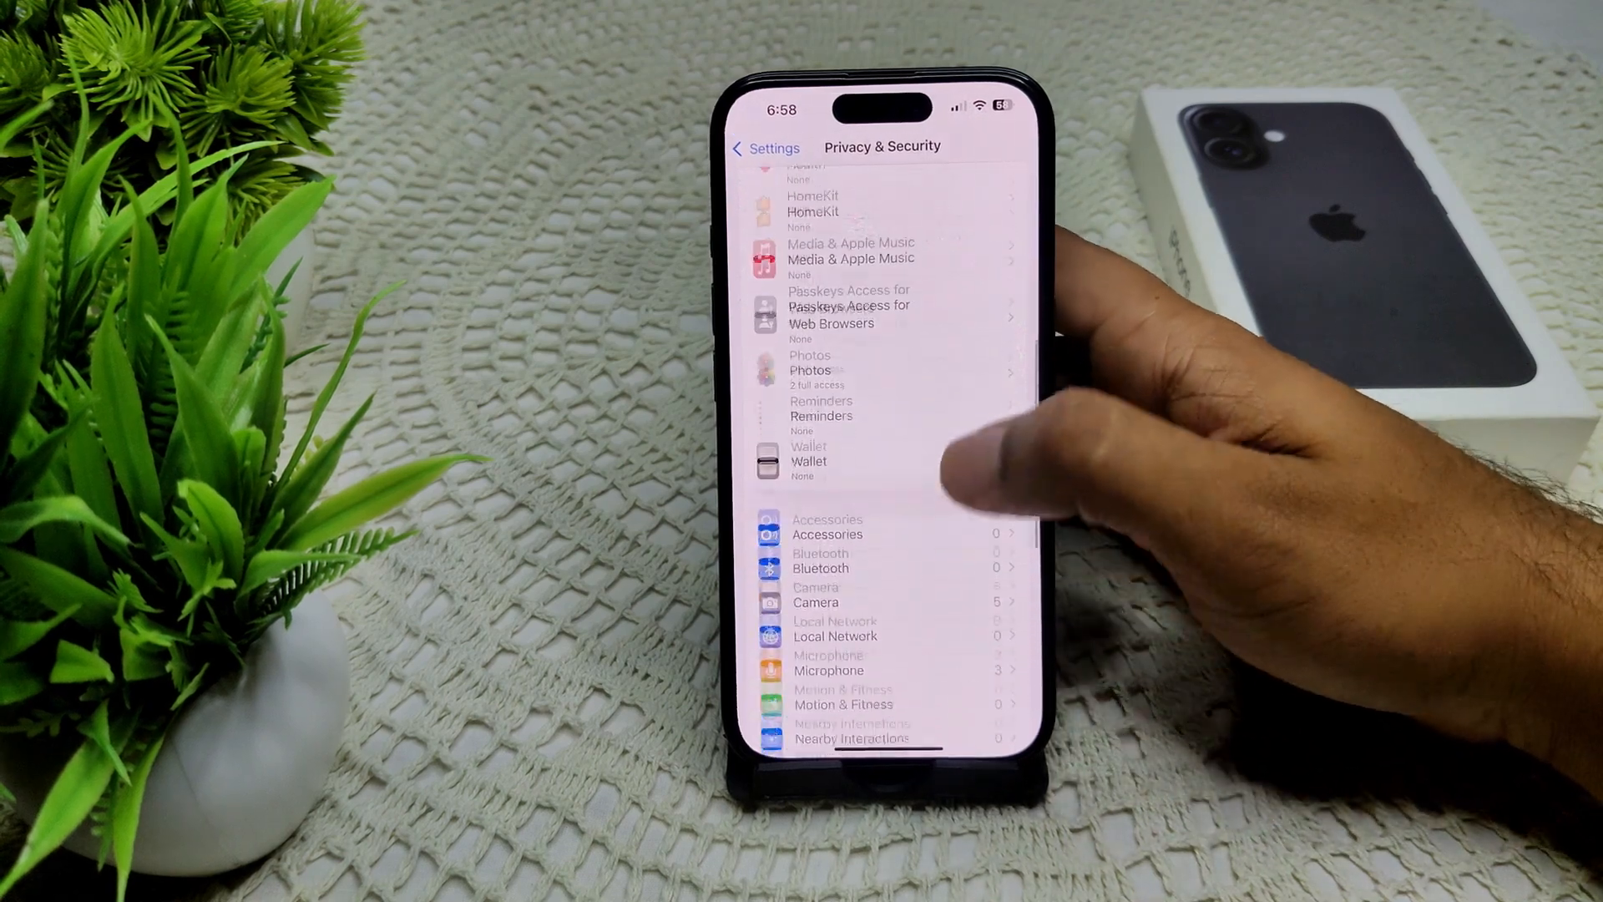
{"action": "scroll", "scroll_direction": "down", "scroll_amount": 3}
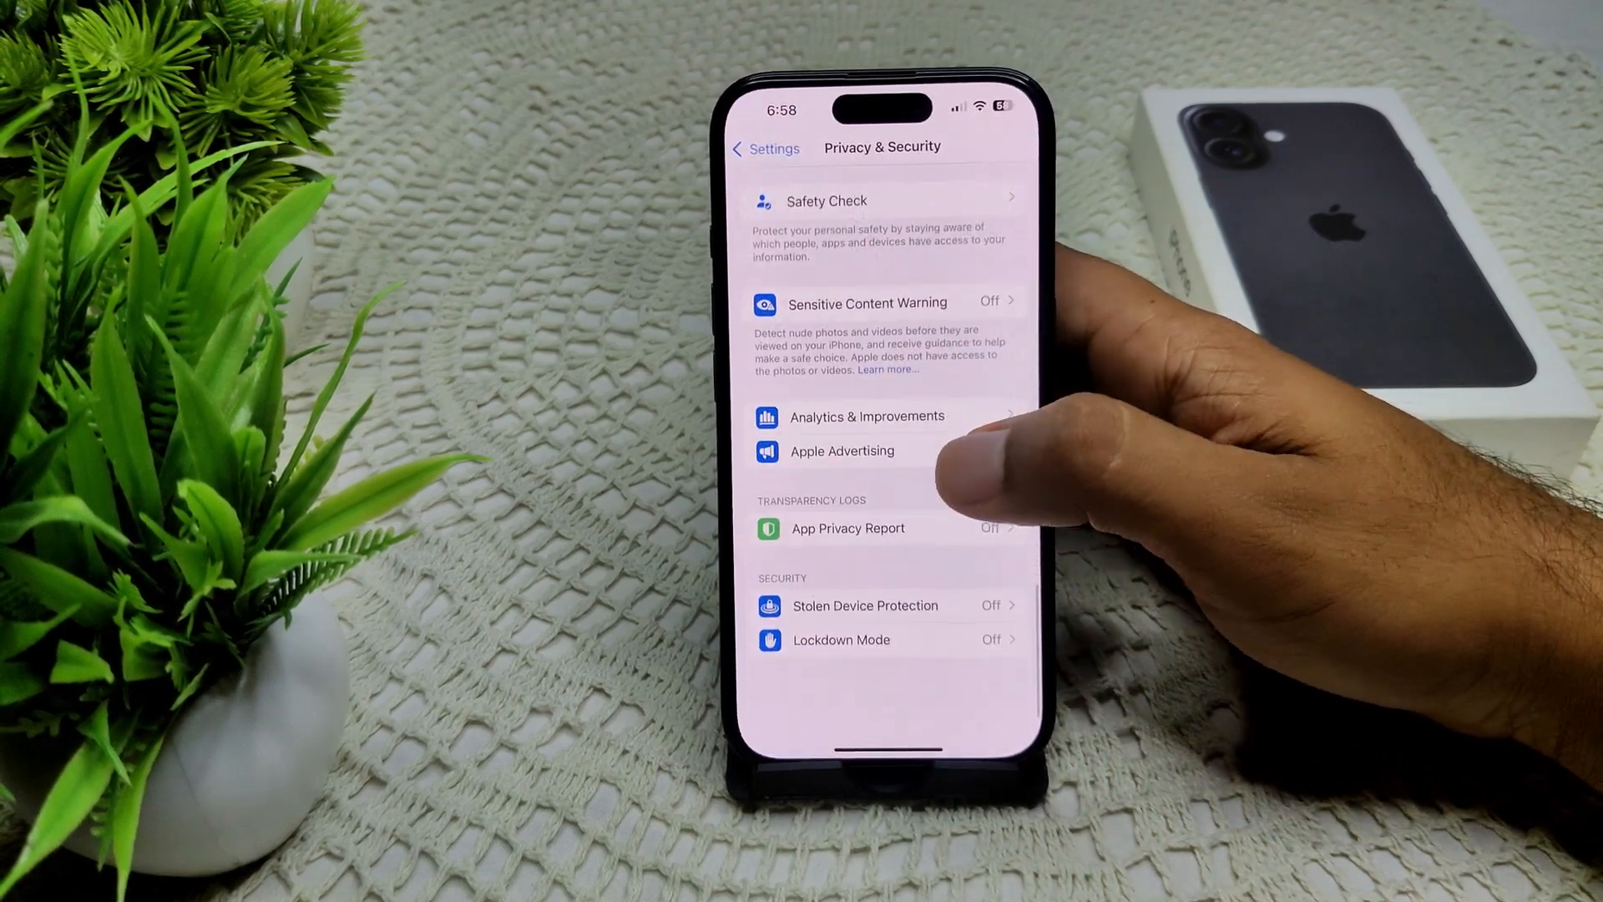
{"action": "scroll", "scroll_direction": "down", "scroll_amount": 3}
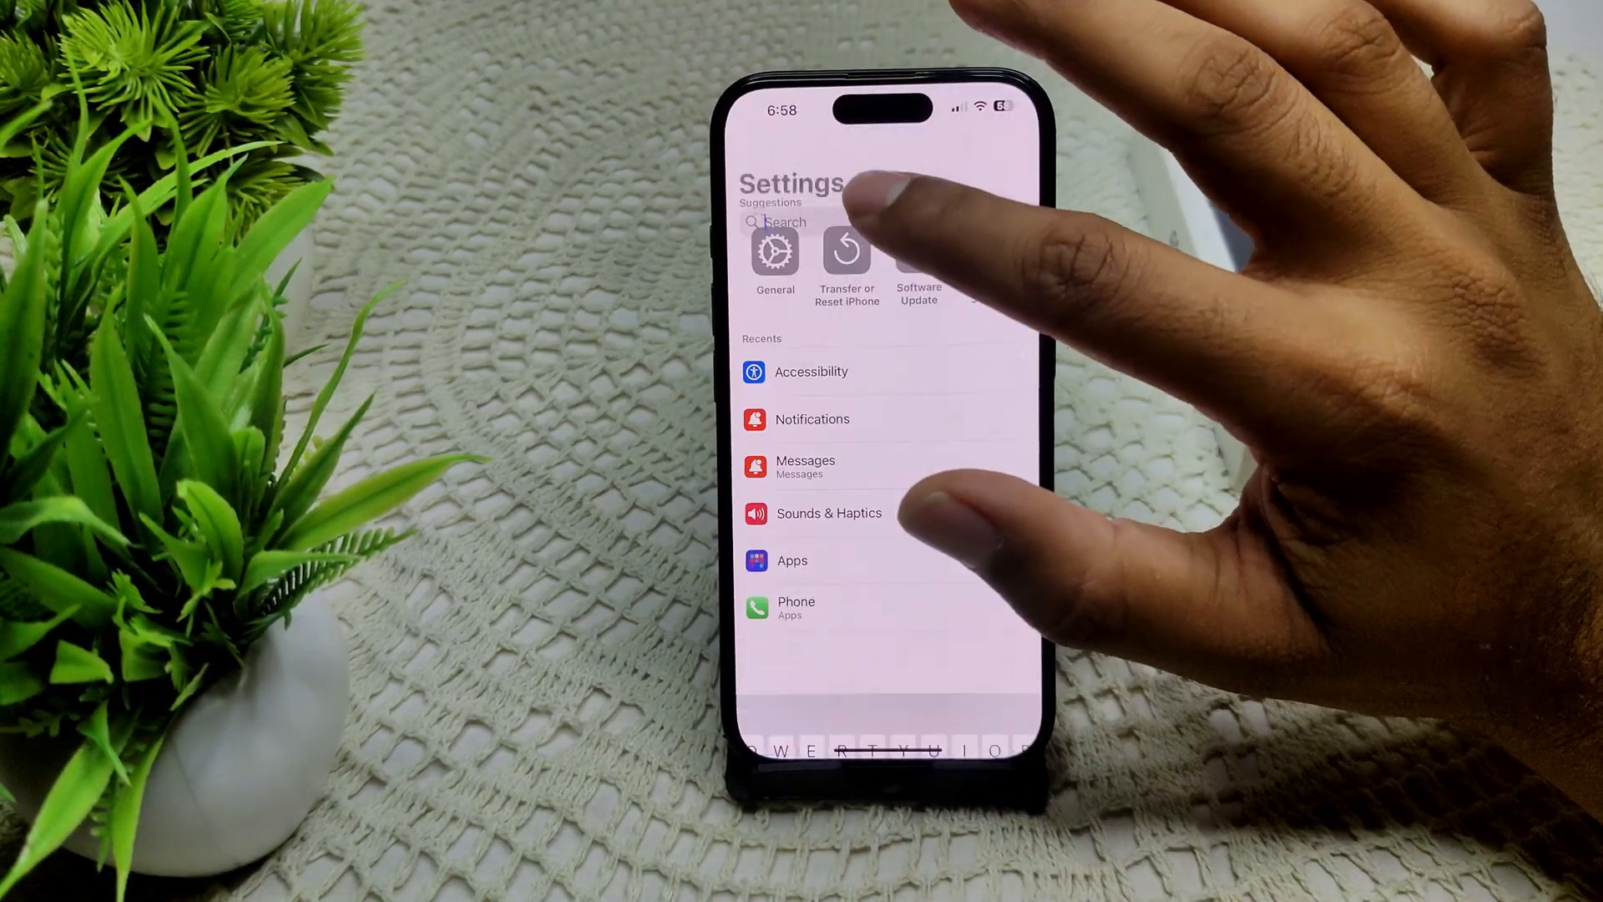
{"action": "type", "text": "Mic"}
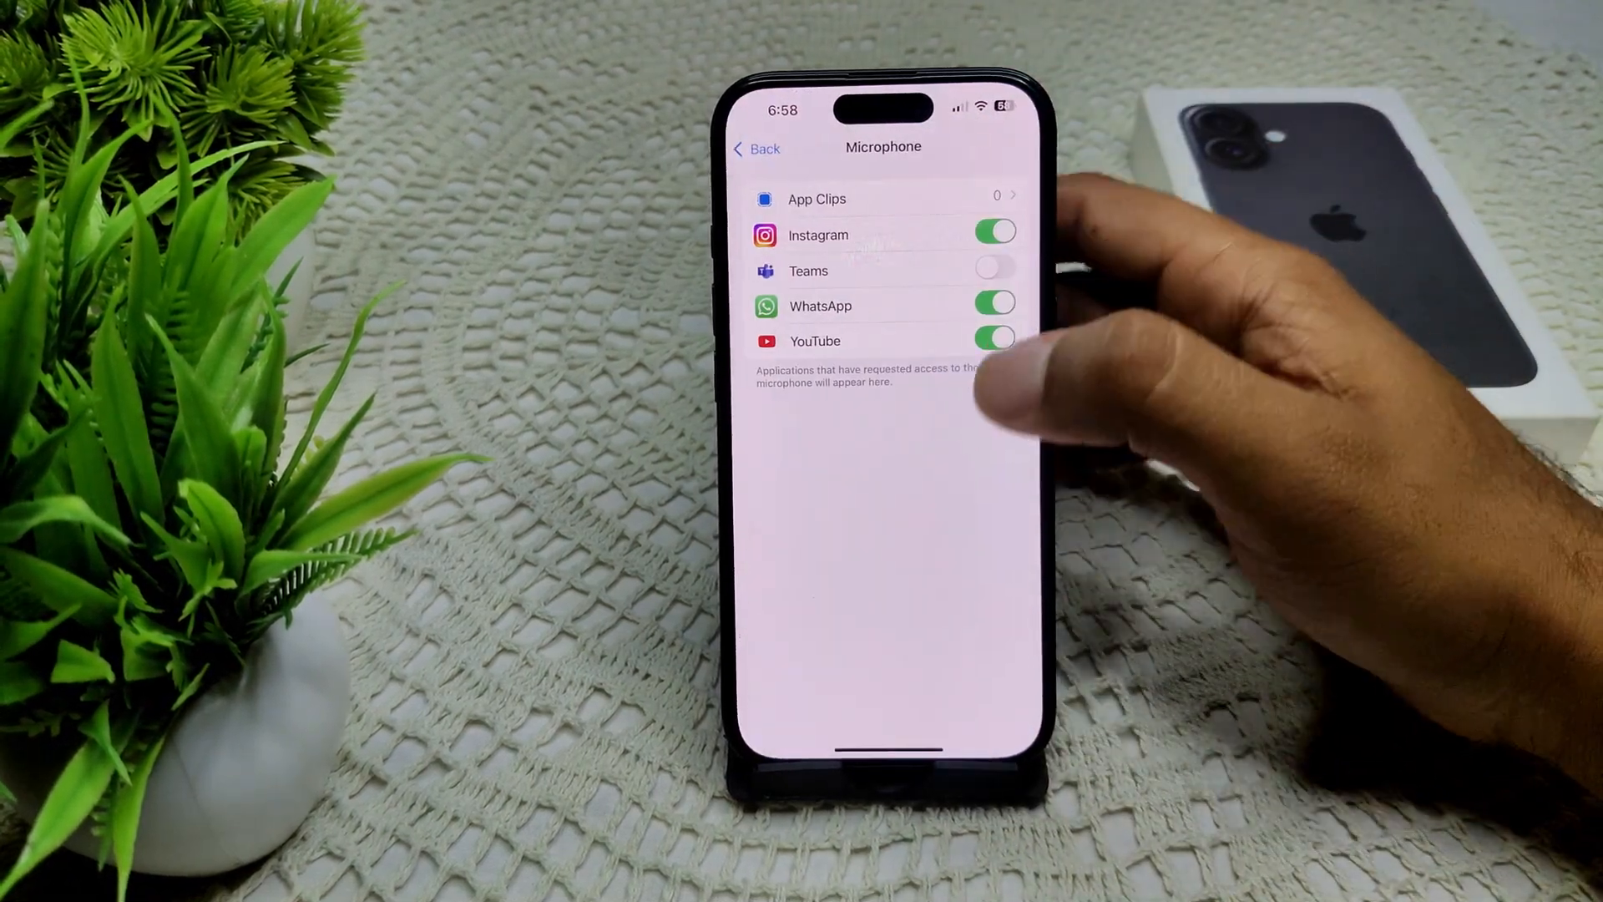
Check App Clips, then allow Teams microphone access and return to Privacy & Security
{"action": "left_click", "coordinate": [880, 199]}
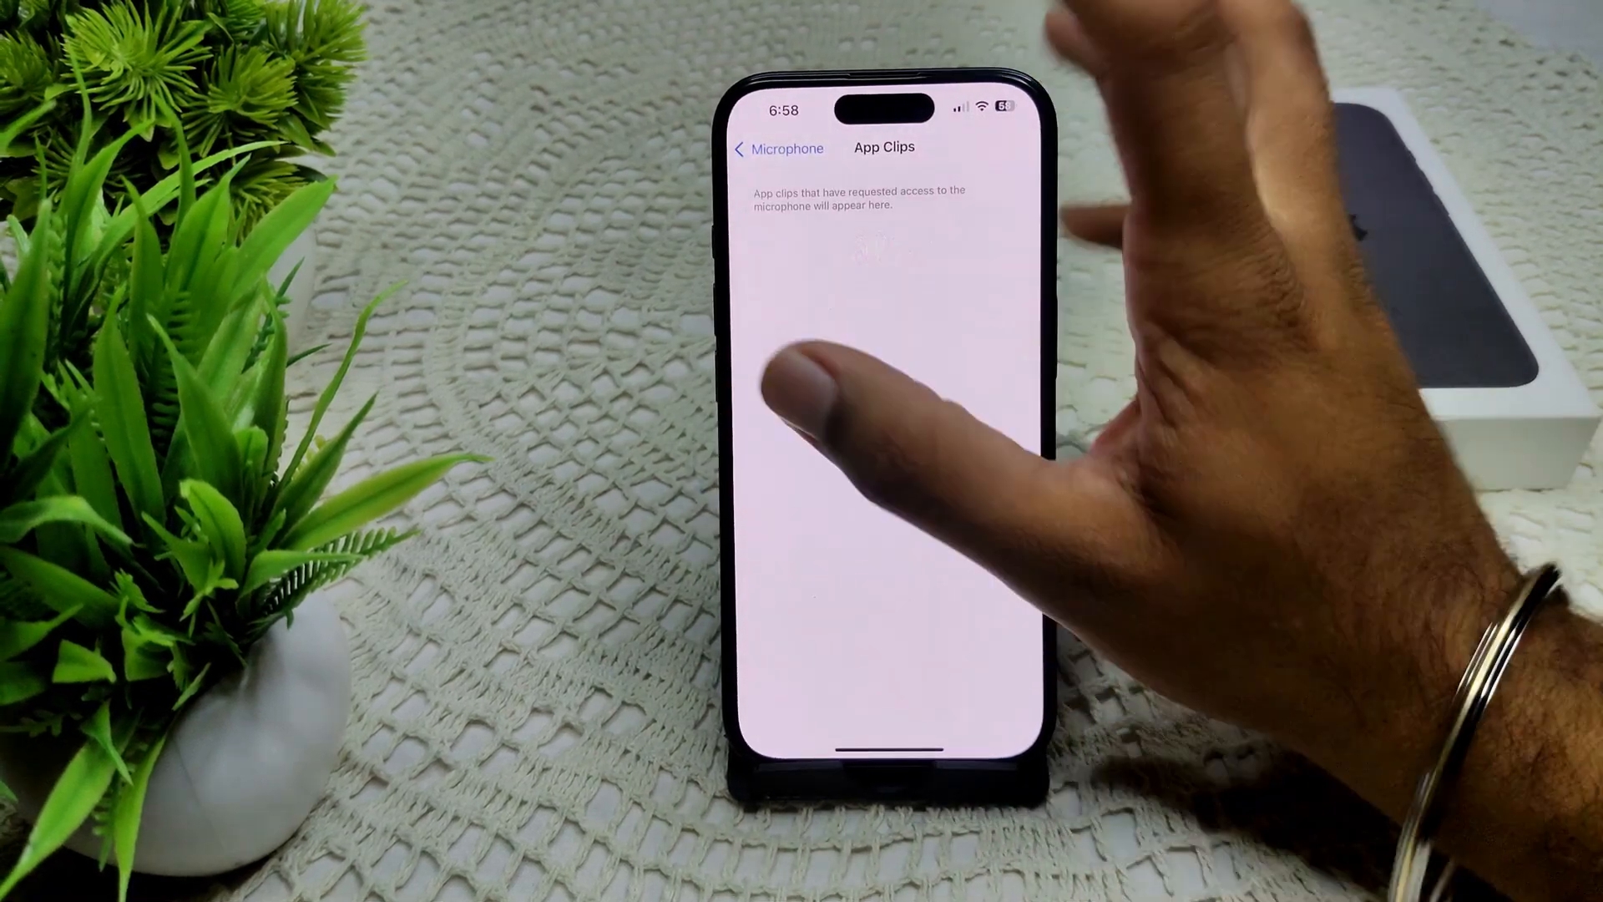
{"action": "left_click", "coordinate": [778, 149]}
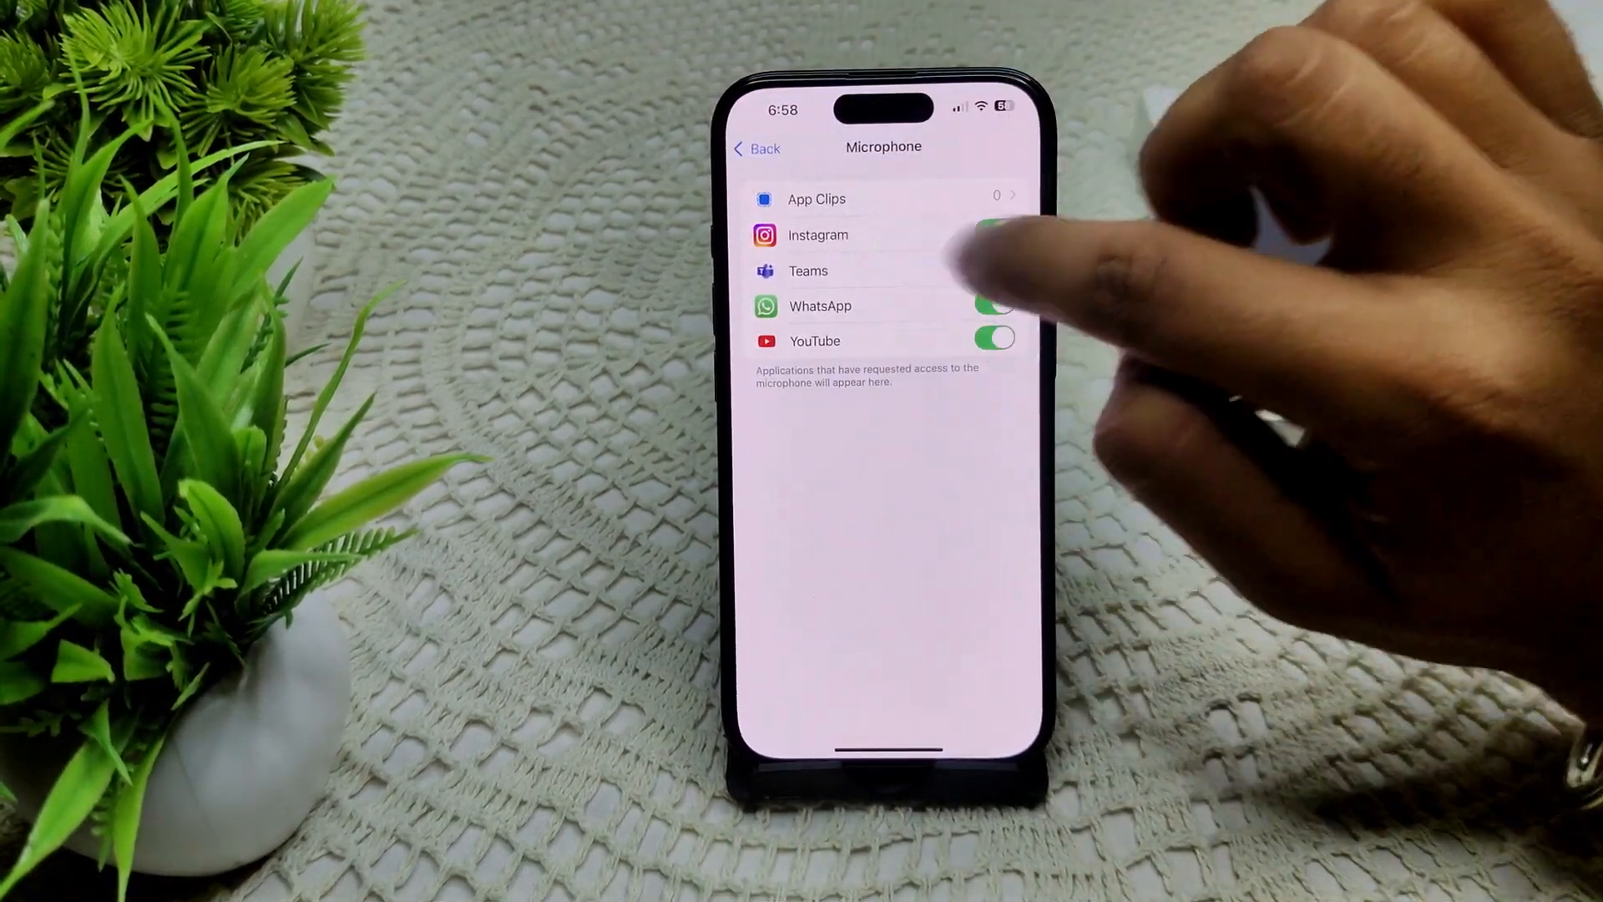
{"action": "left_click", "coordinate": [990, 234]}
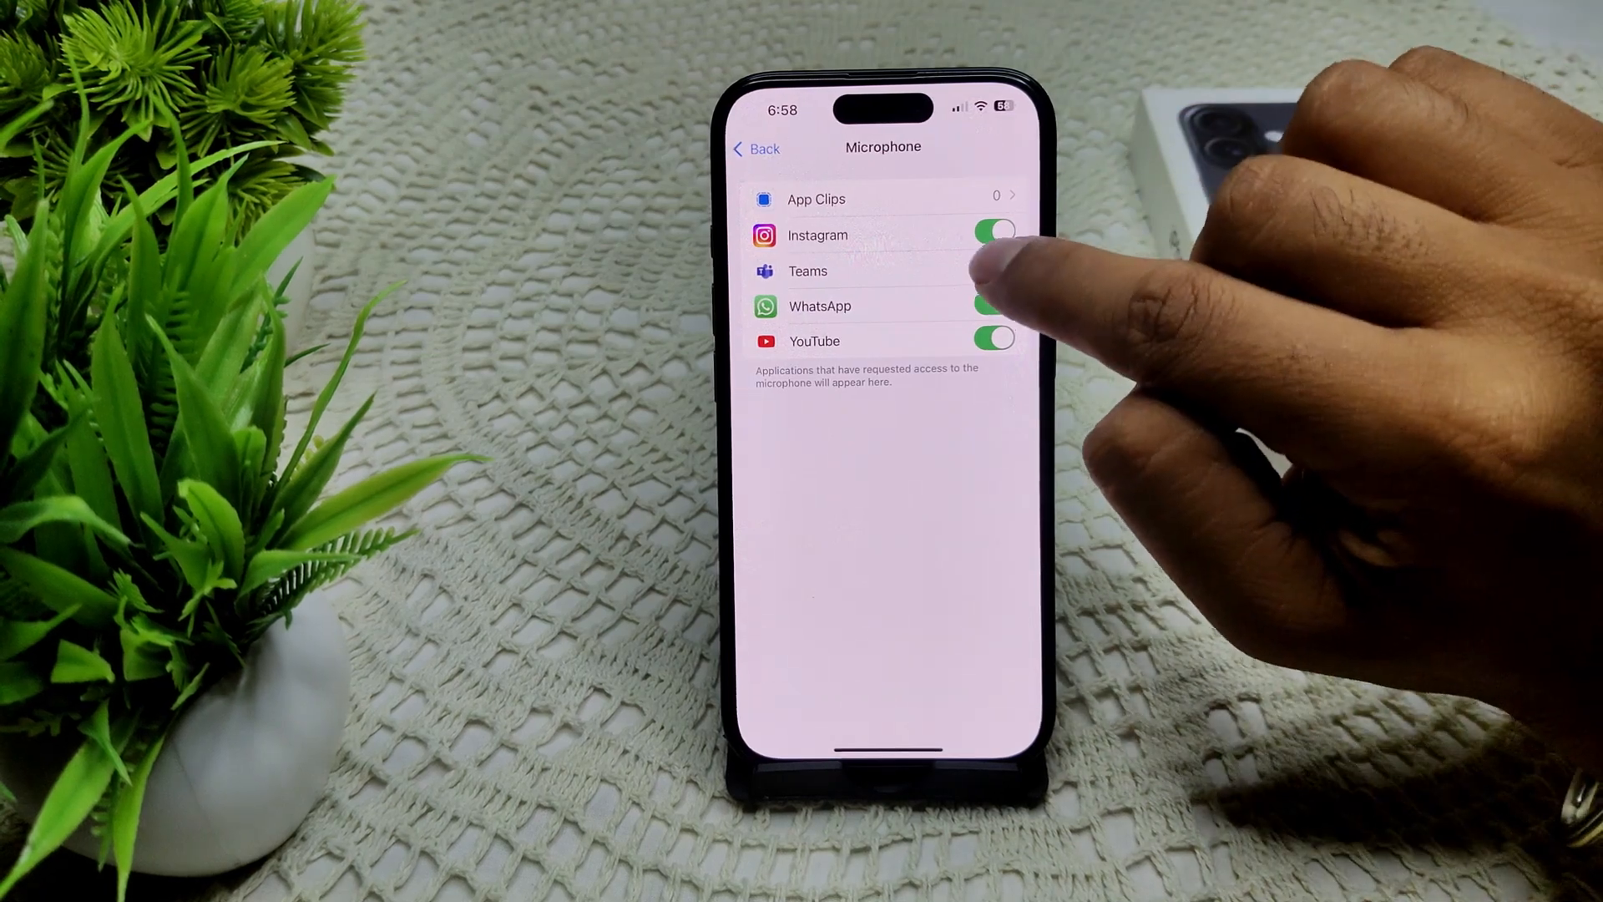
{"action": "left_click", "coordinate": [992, 270]}
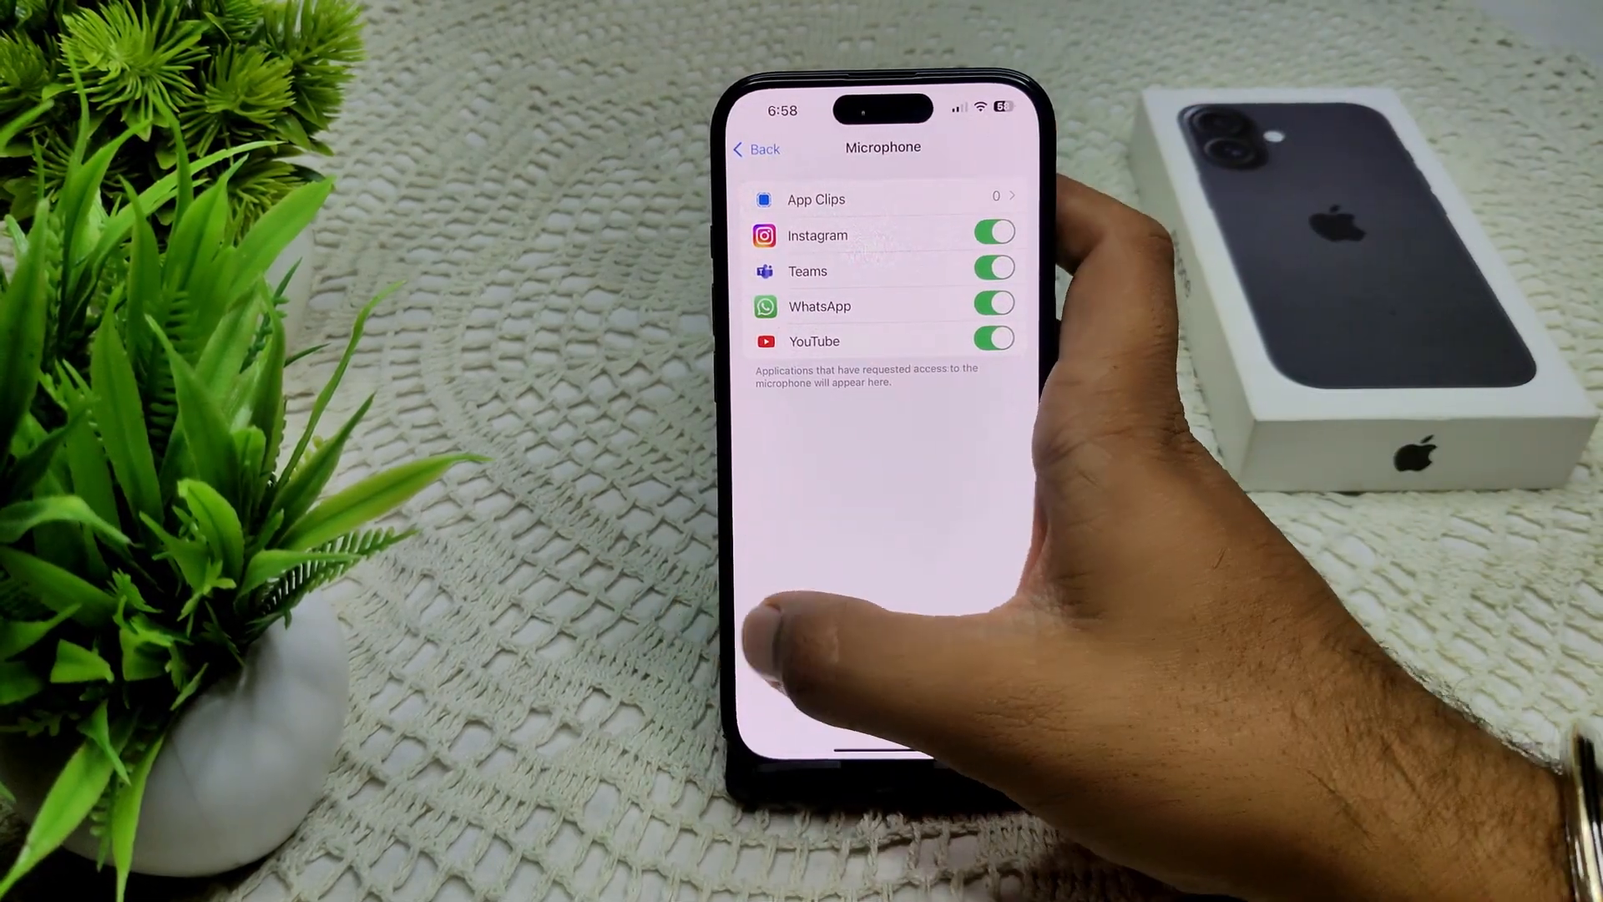
{"action": "left_click", "coordinate": [755, 149]}
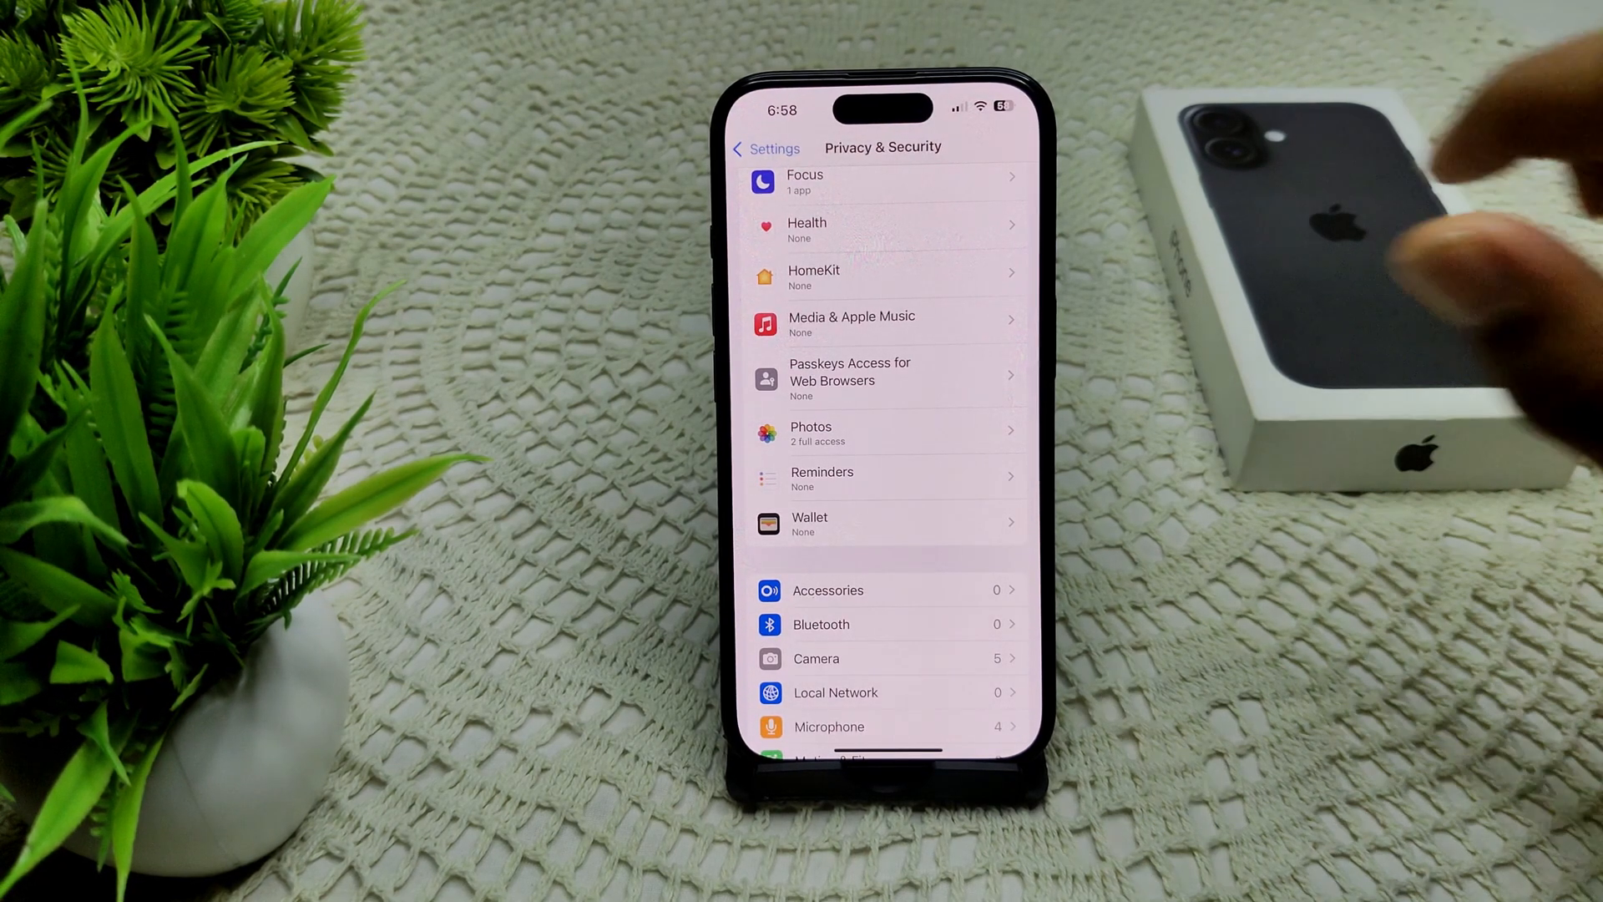
Confirm iOS 18.1 is up to date in Software Update and return to General
{"action": "type", "text": "Mic"}
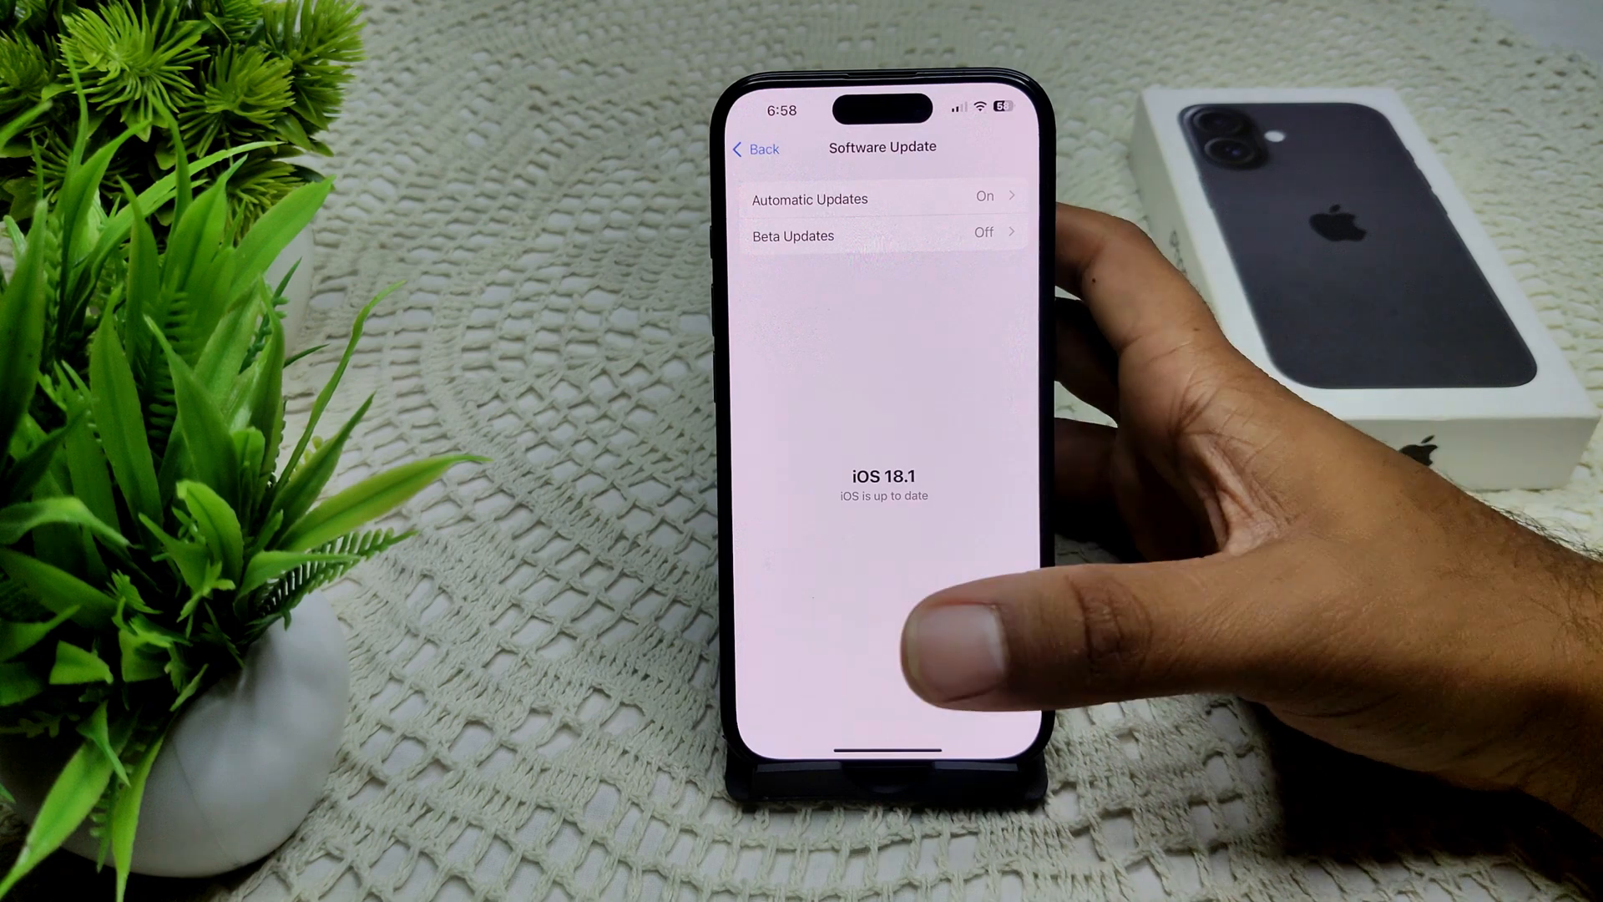
{"action": "left_click", "coordinate": [754, 149]}
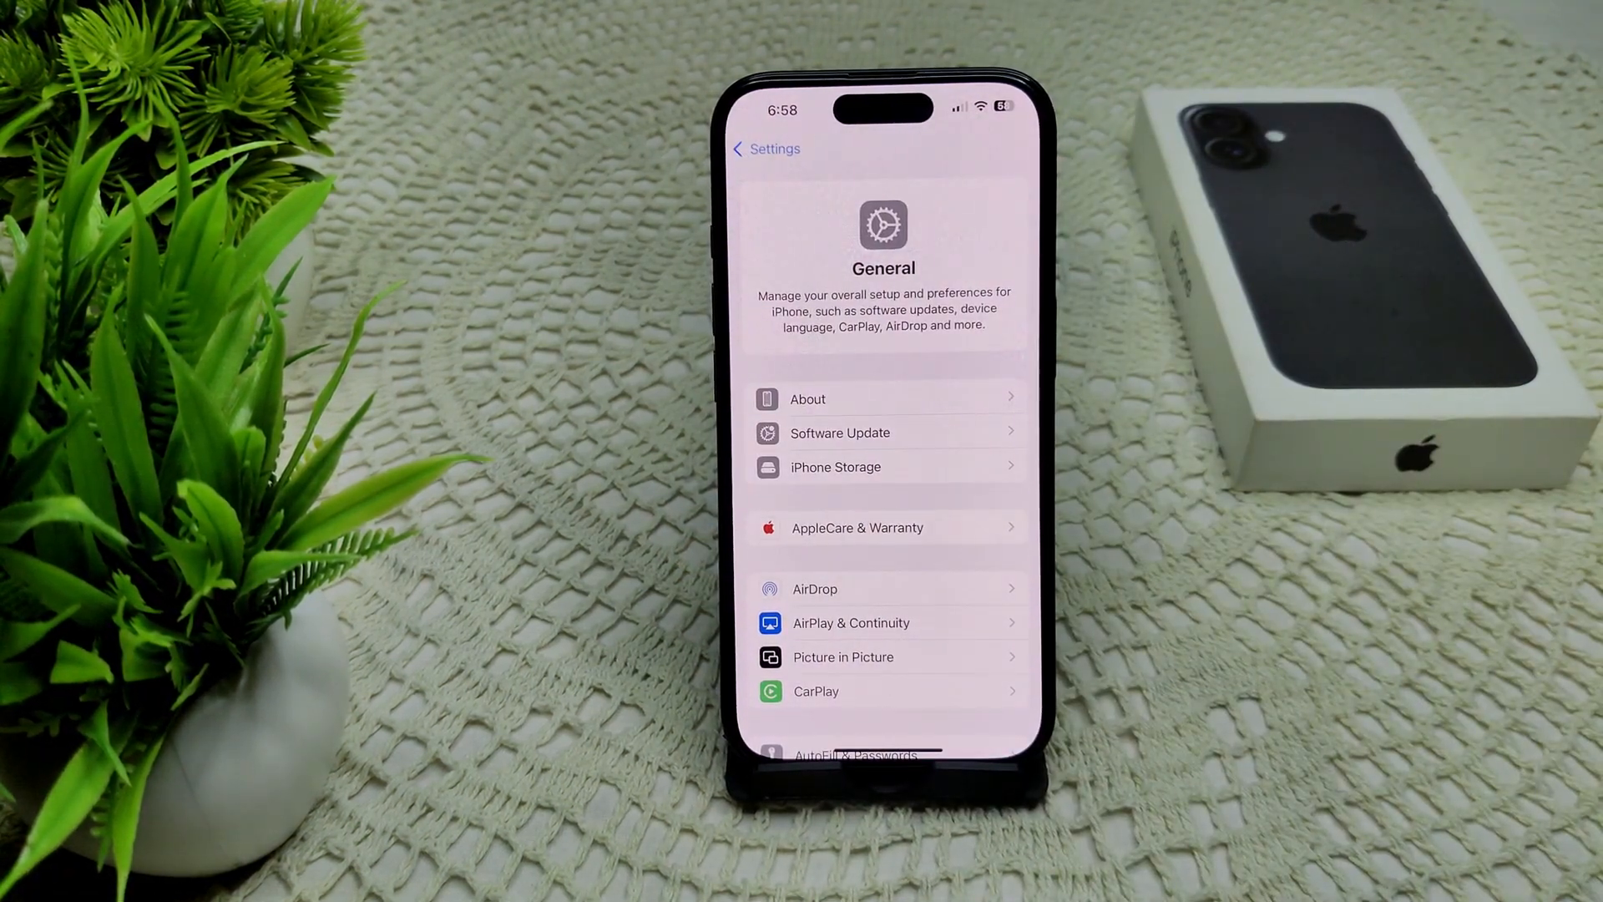
{"action": "mouse_move", "coordinate": [972, 634]}
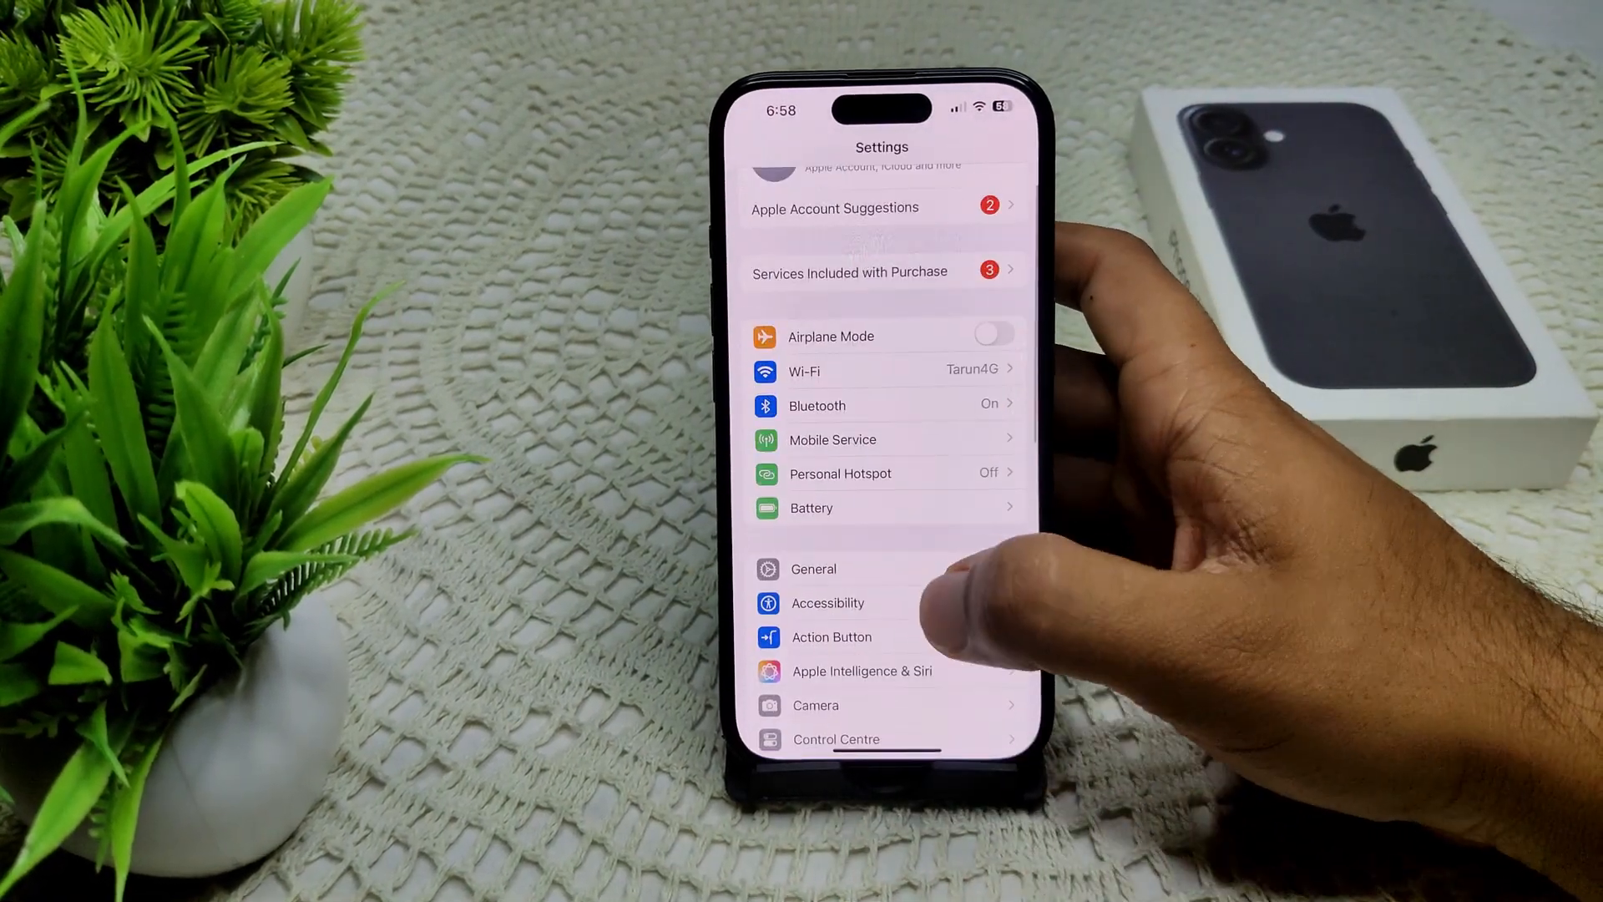
{"action": "left_click", "coordinate": [827, 603]}
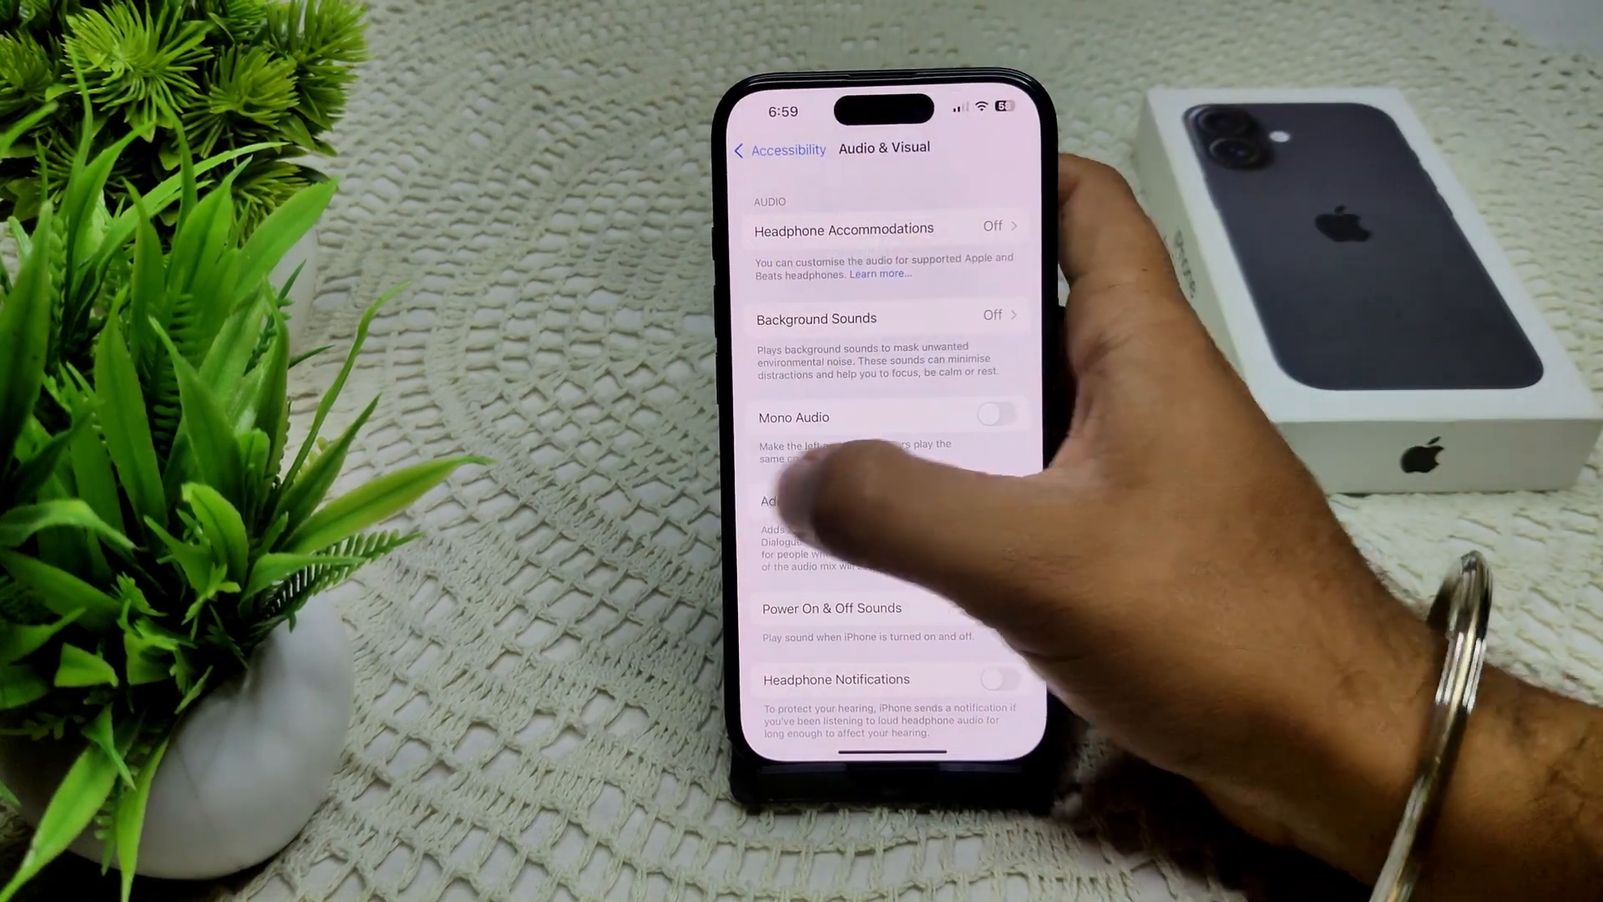
{"action": "left_click", "coordinate": [780, 149]}
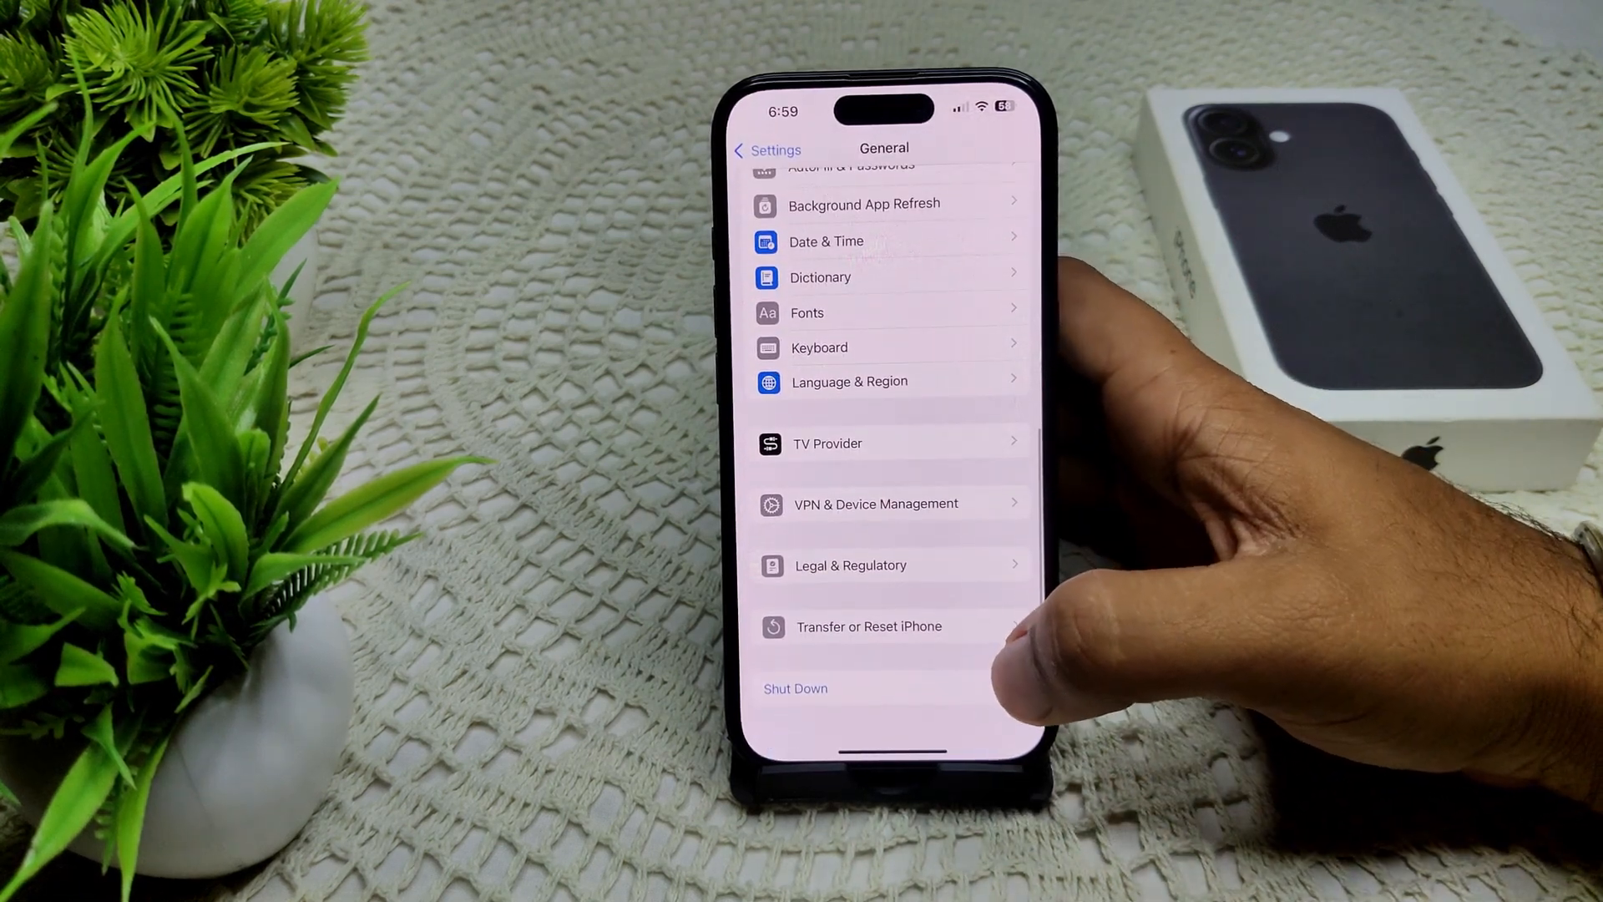
{"action": "left_click", "coordinate": [869, 627]}
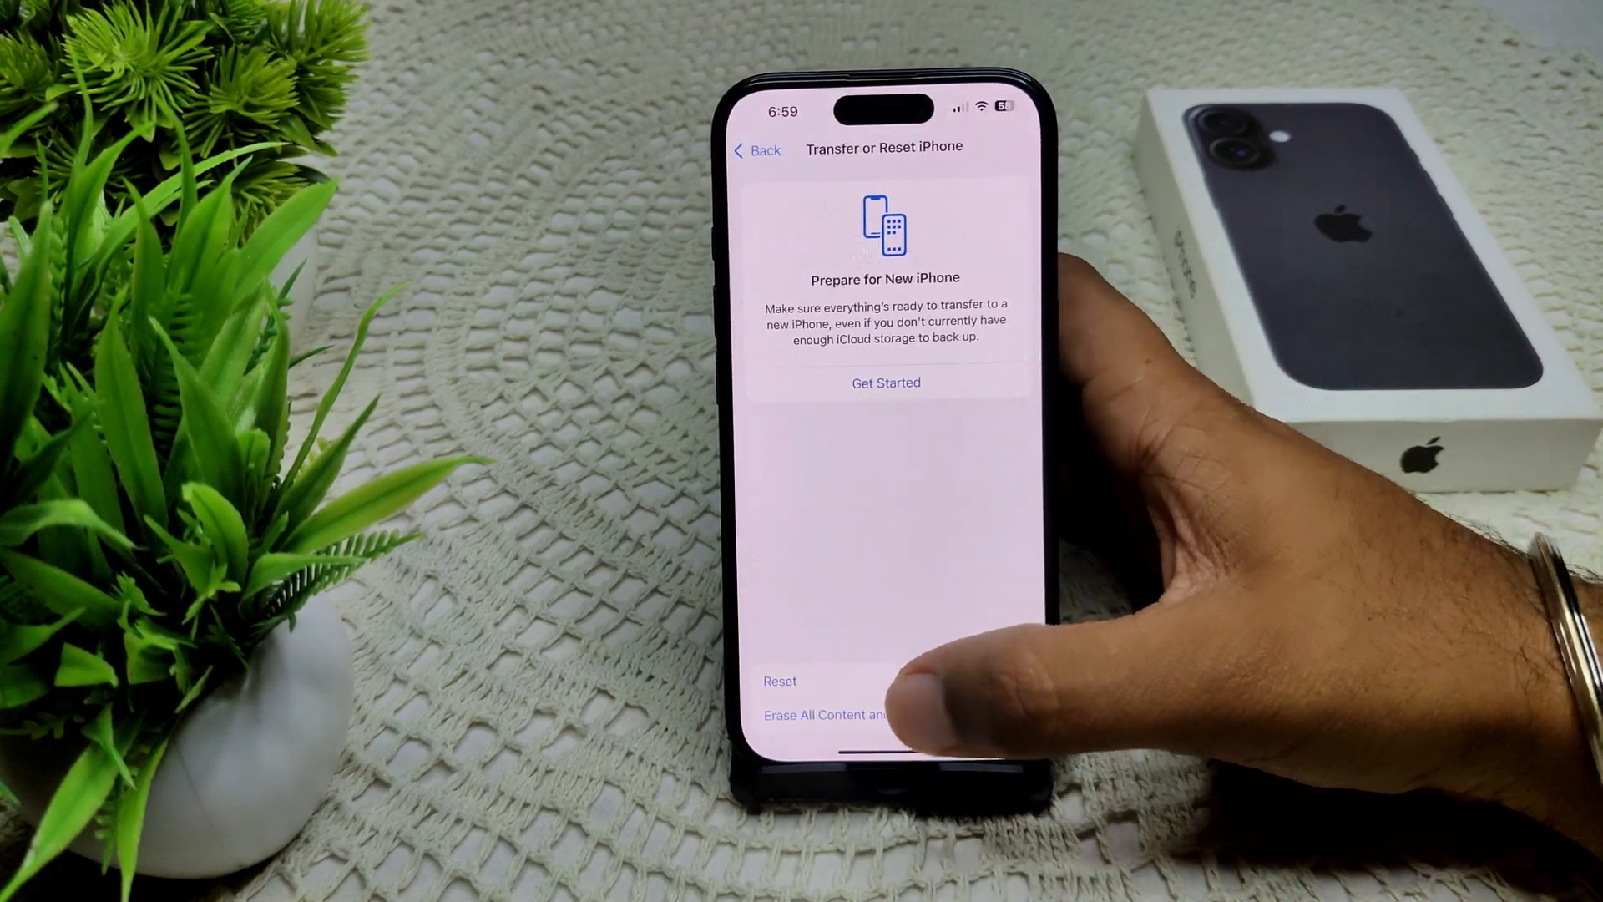
{"action": "left_click", "coordinate": [780, 680]}
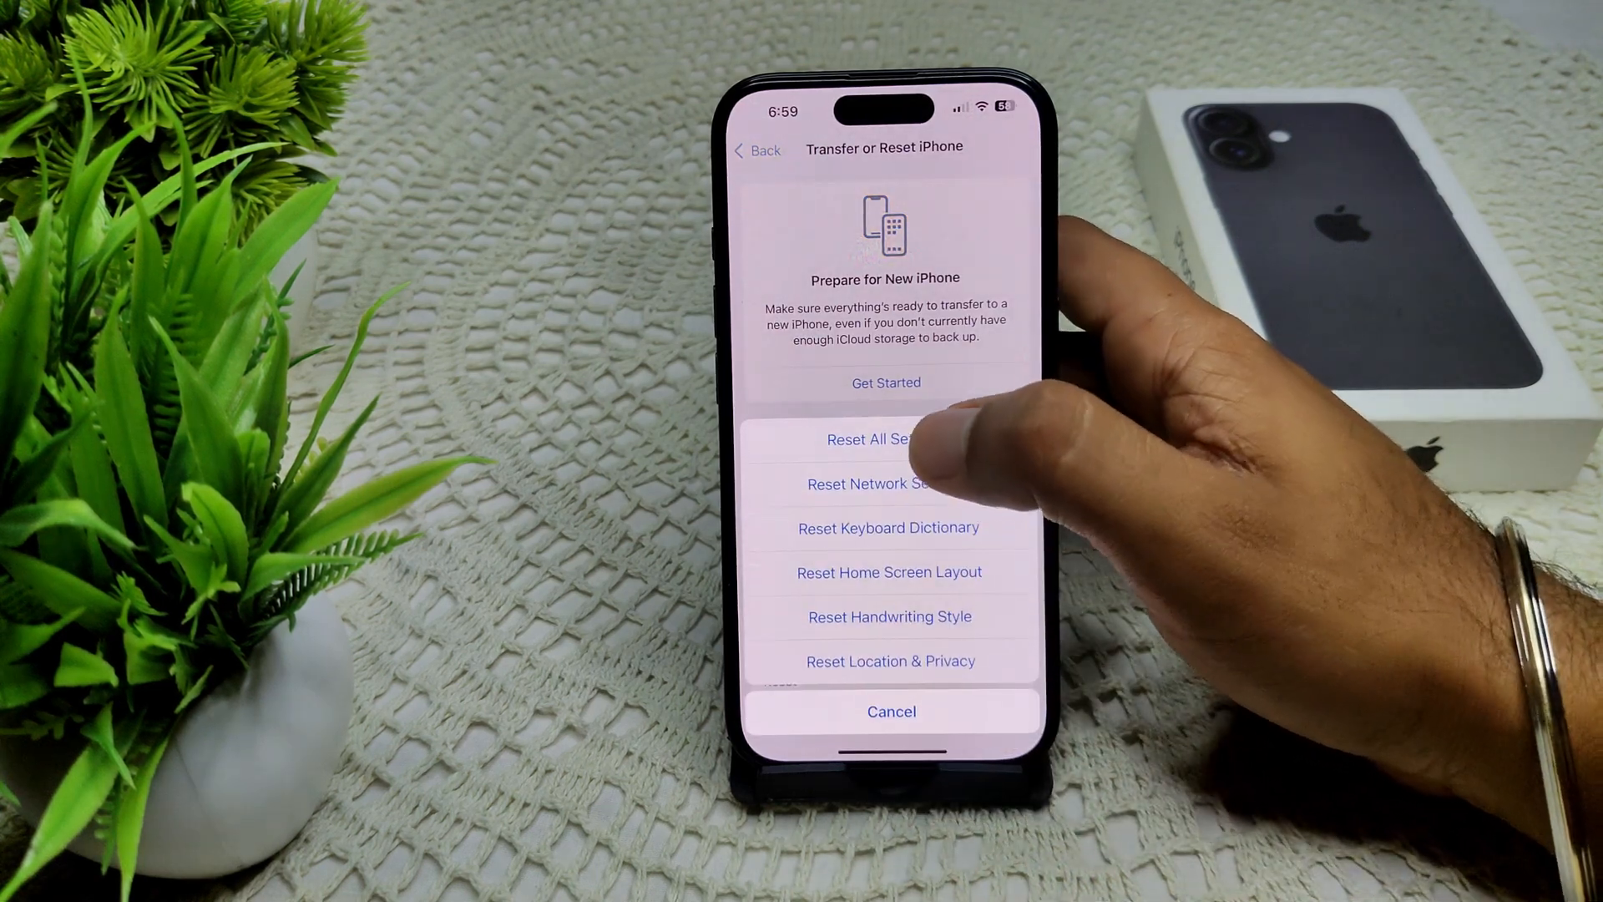
{"action": "left_click", "coordinate": [890, 439]}
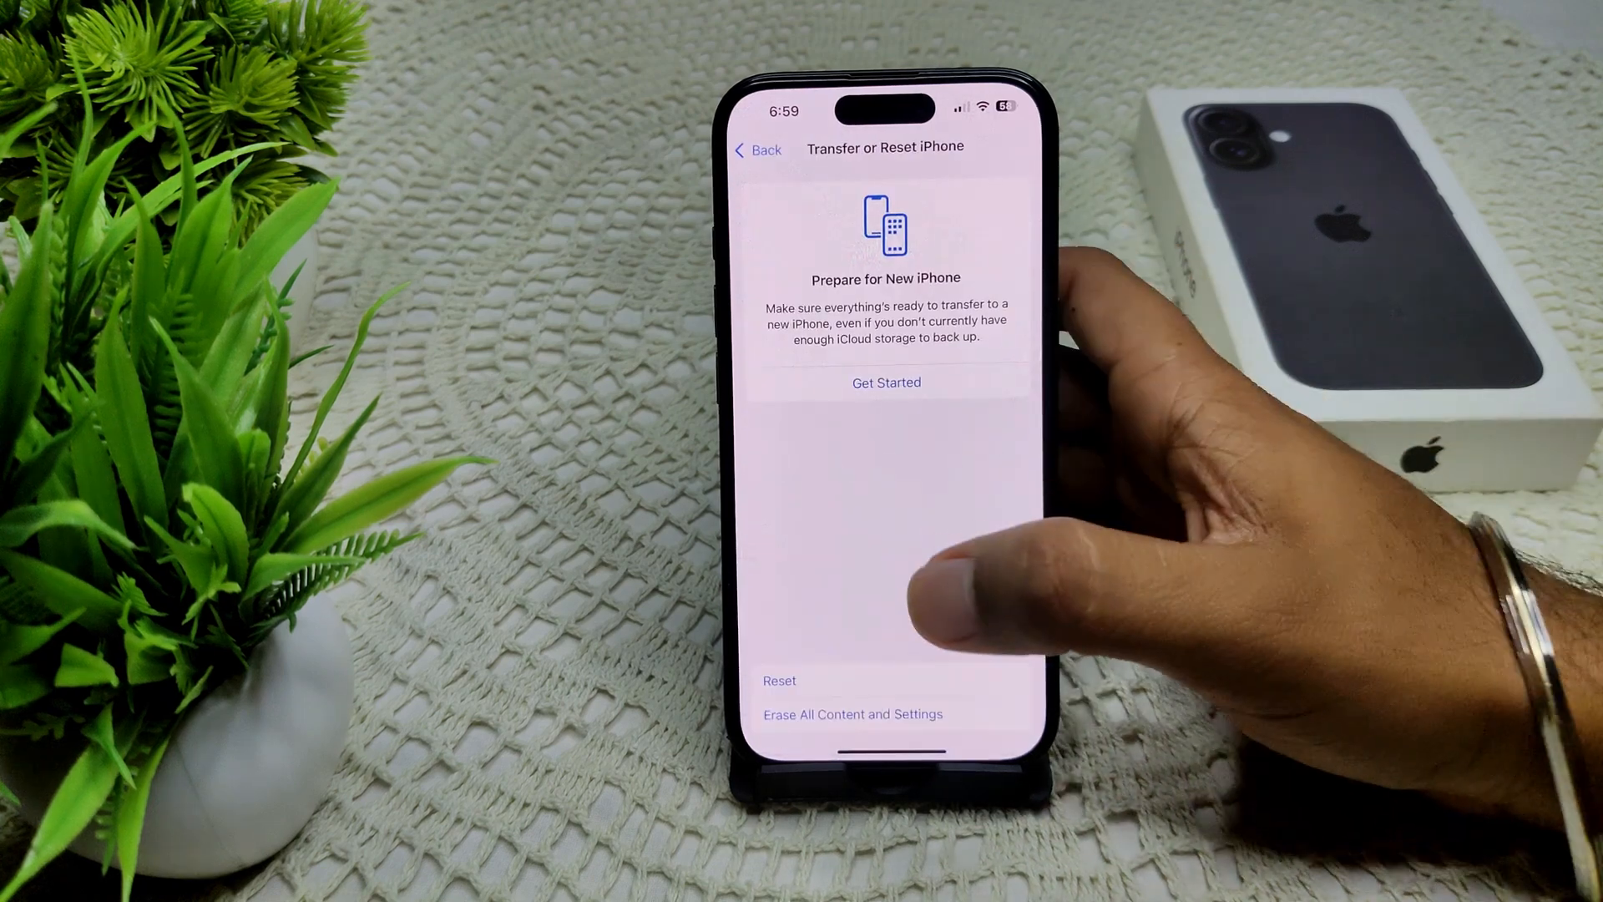
{"action": "left_click", "coordinate": [756, 150]}
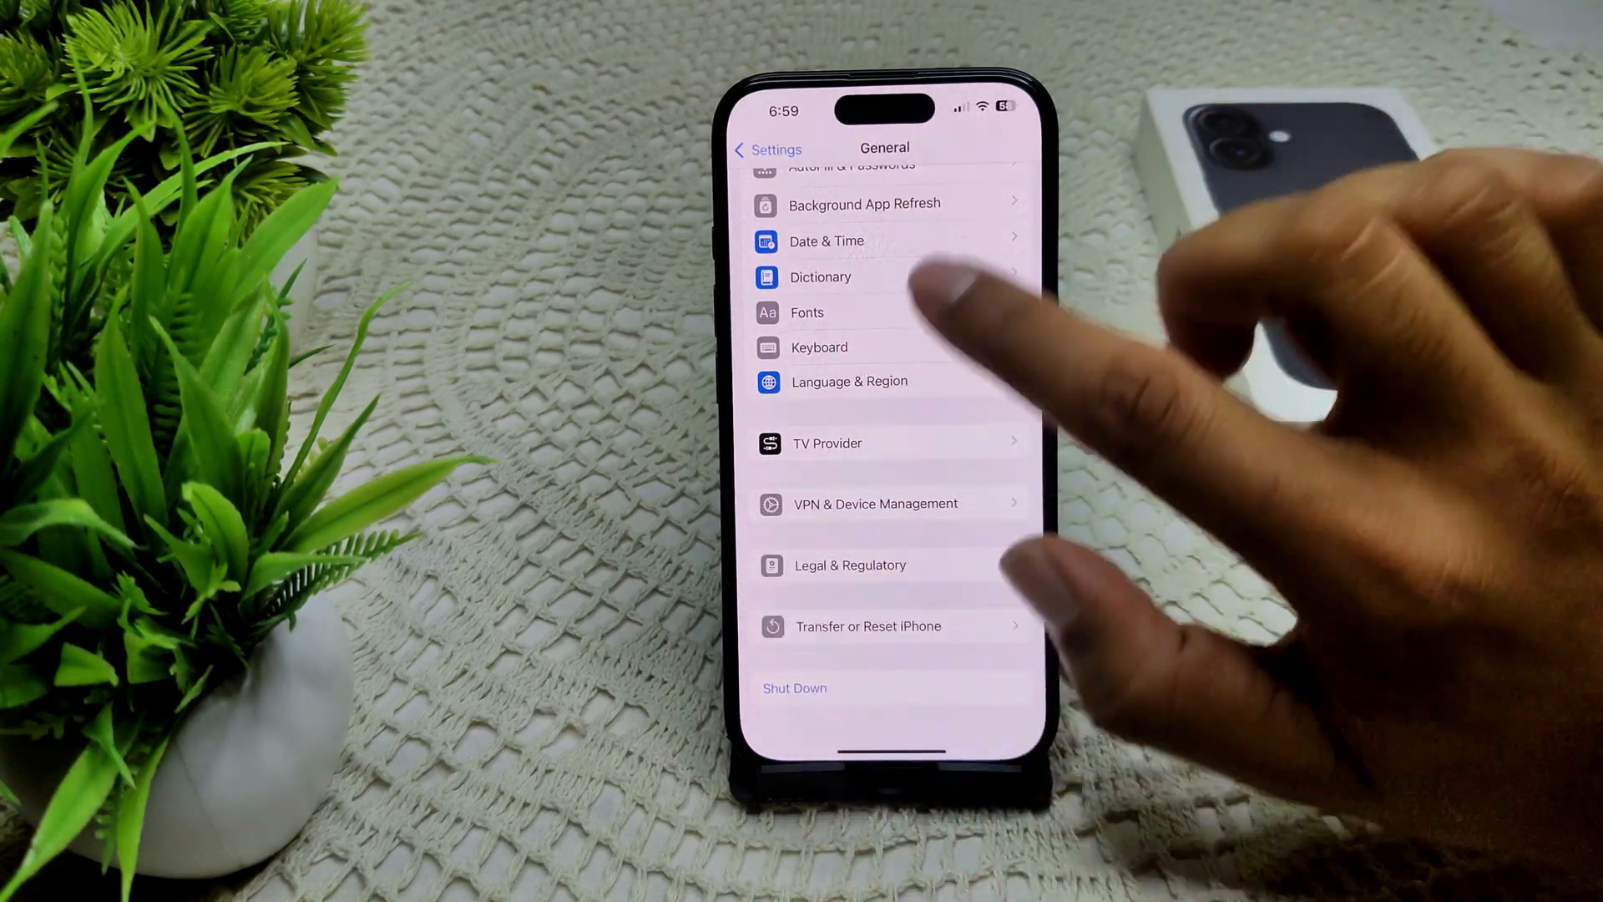
Go to Transfer or Reset iPhone and start Erase All Content and Settings
{"action": "left_click", "coordinate": [867, 626]}
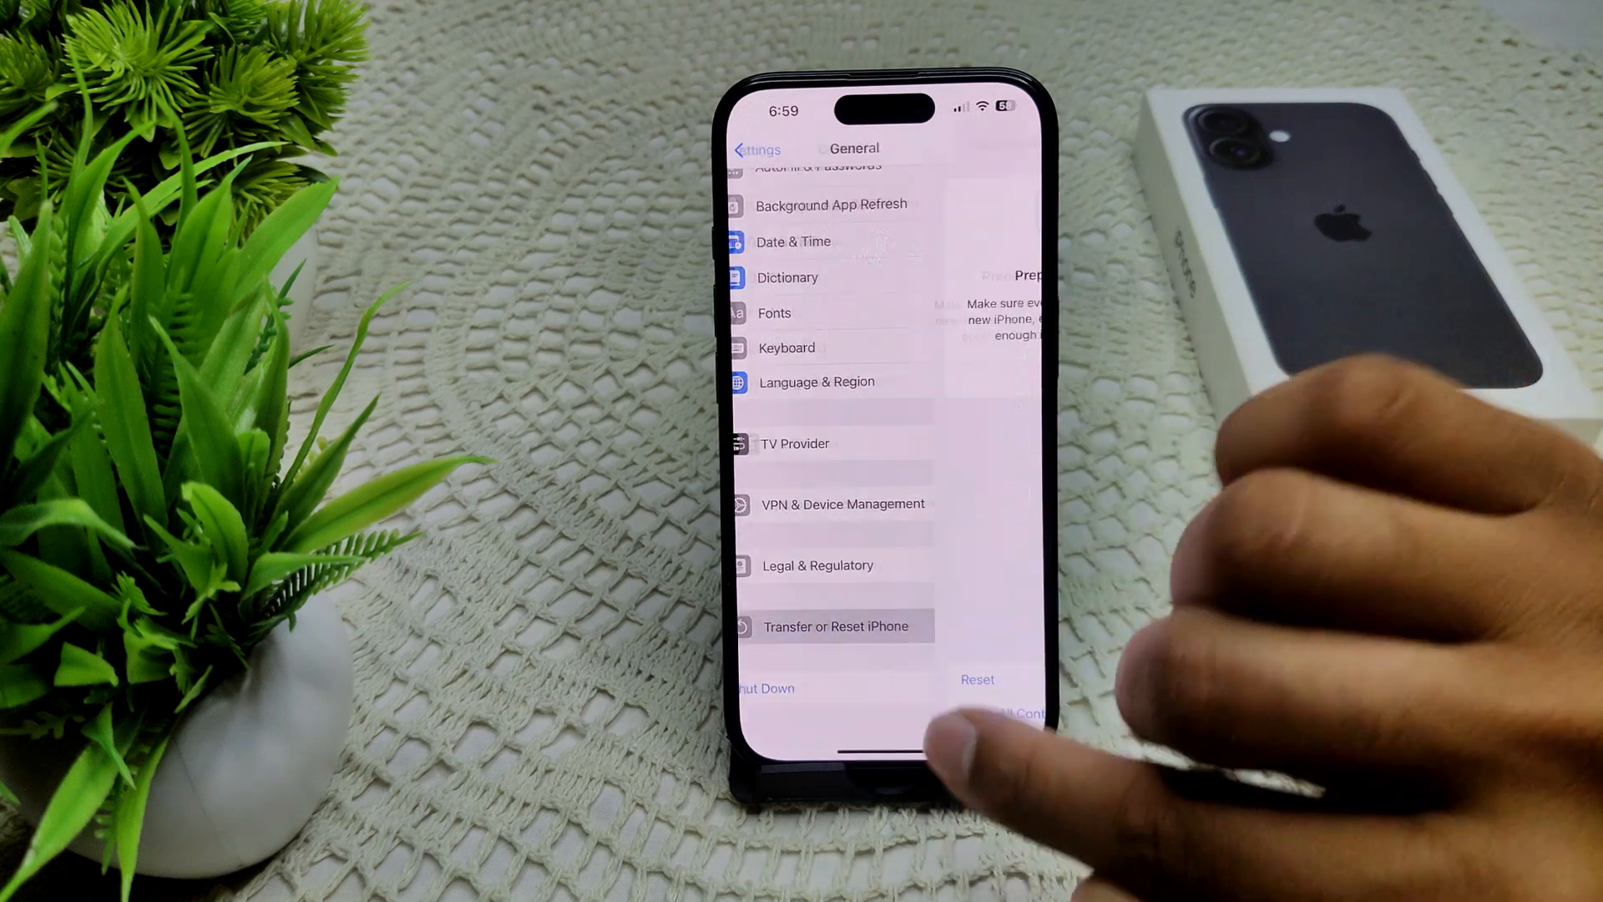
{"action": "left_click", "coordinate": [832, 627]}
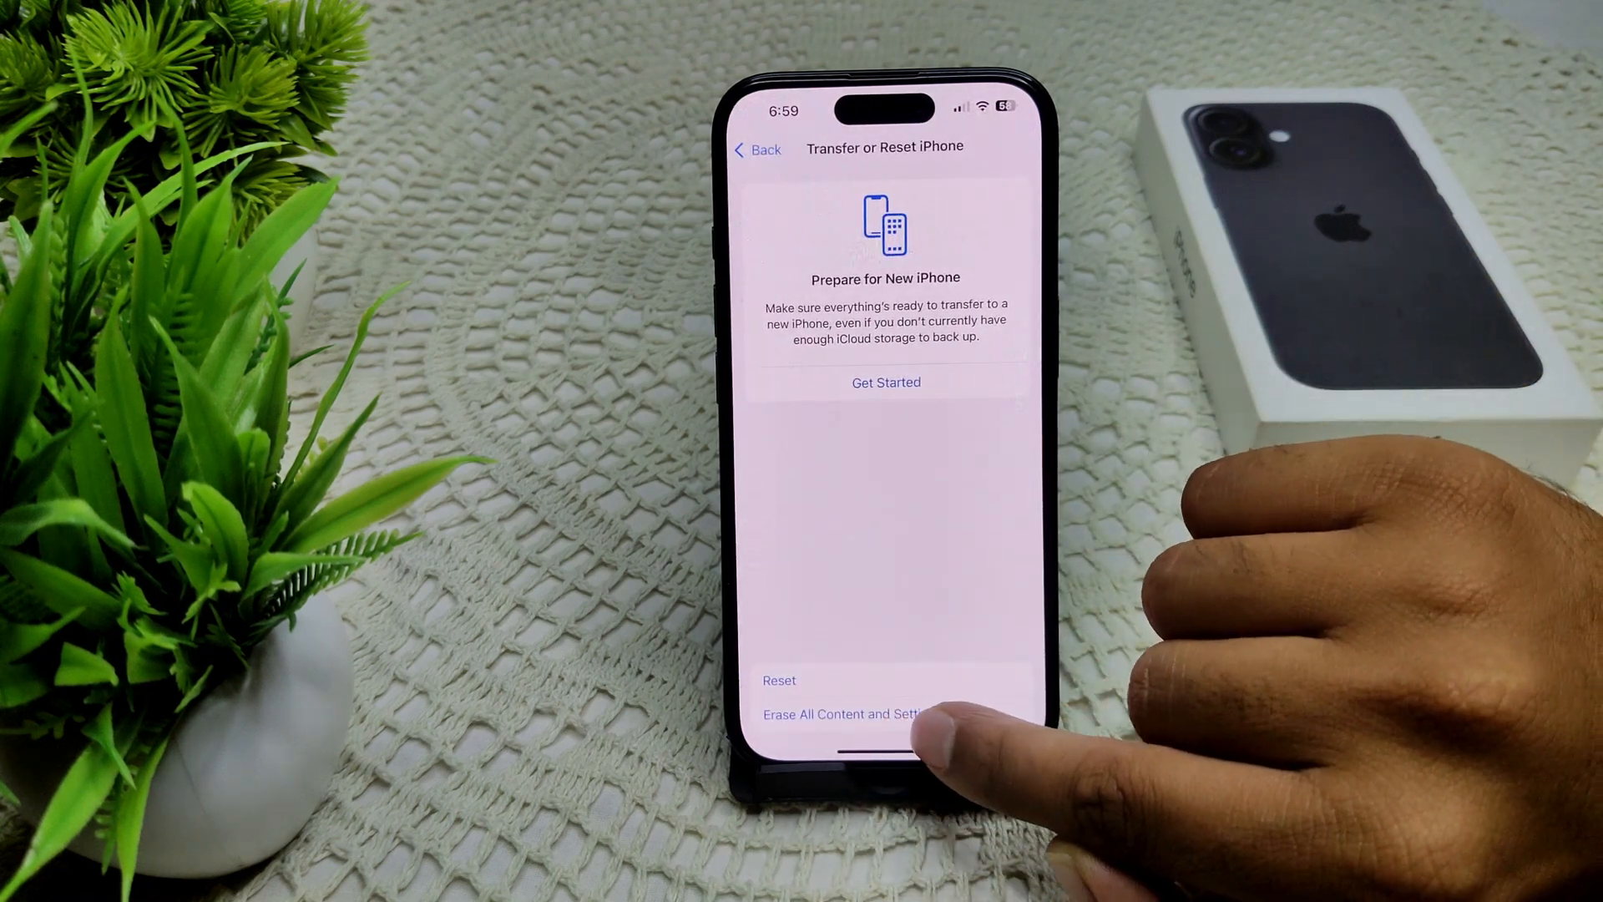
{"action": "left_click", "coordinate": [840, 713]}
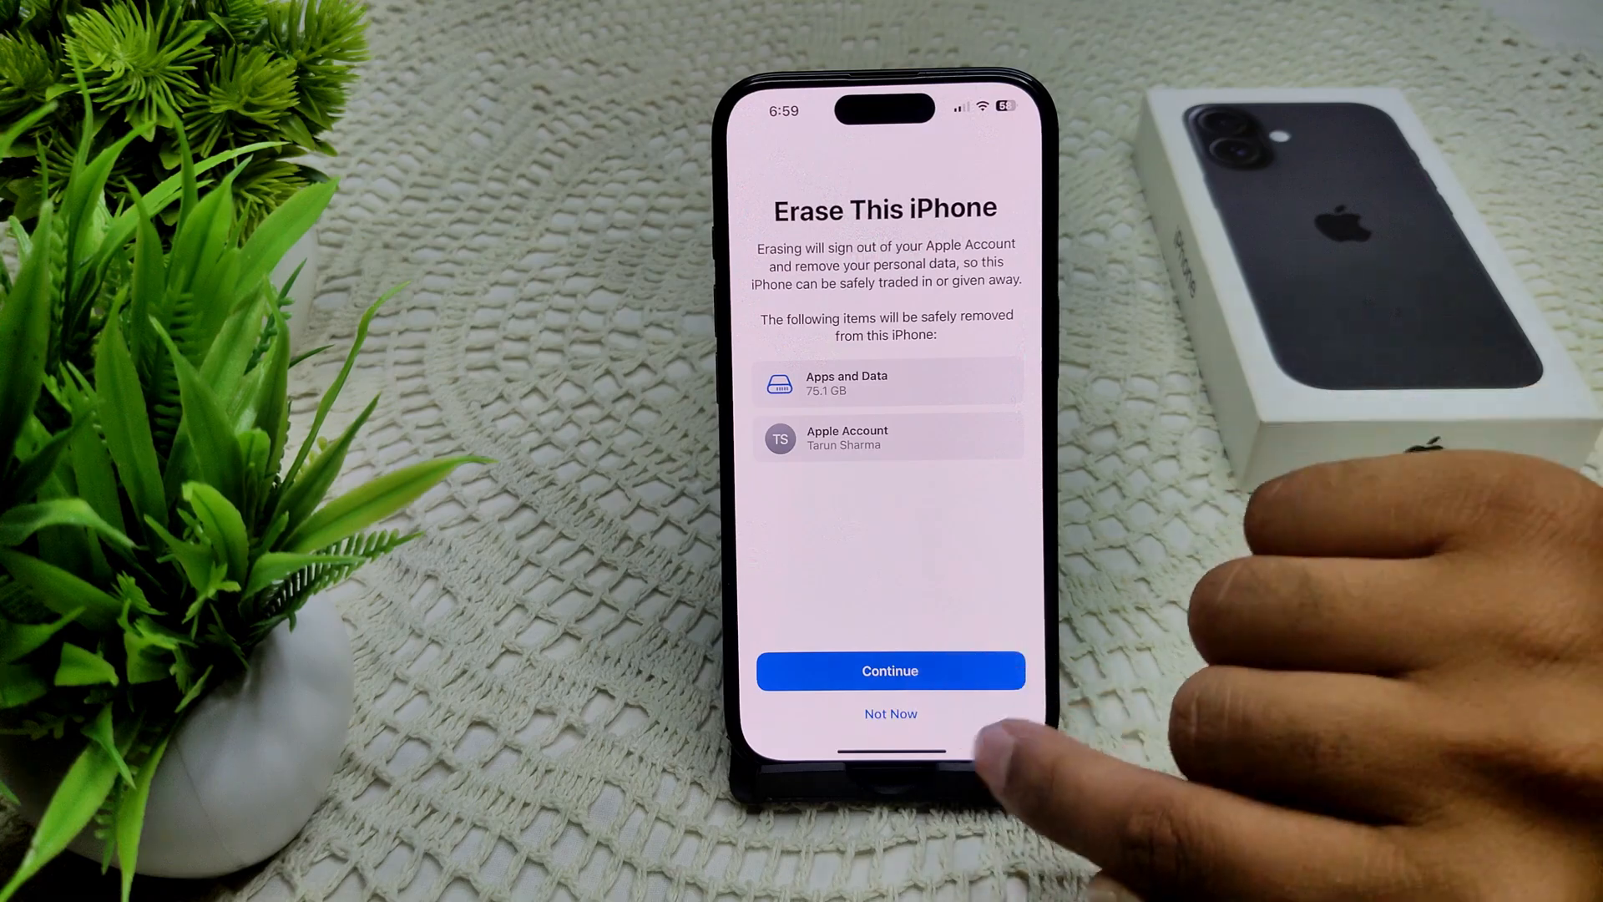